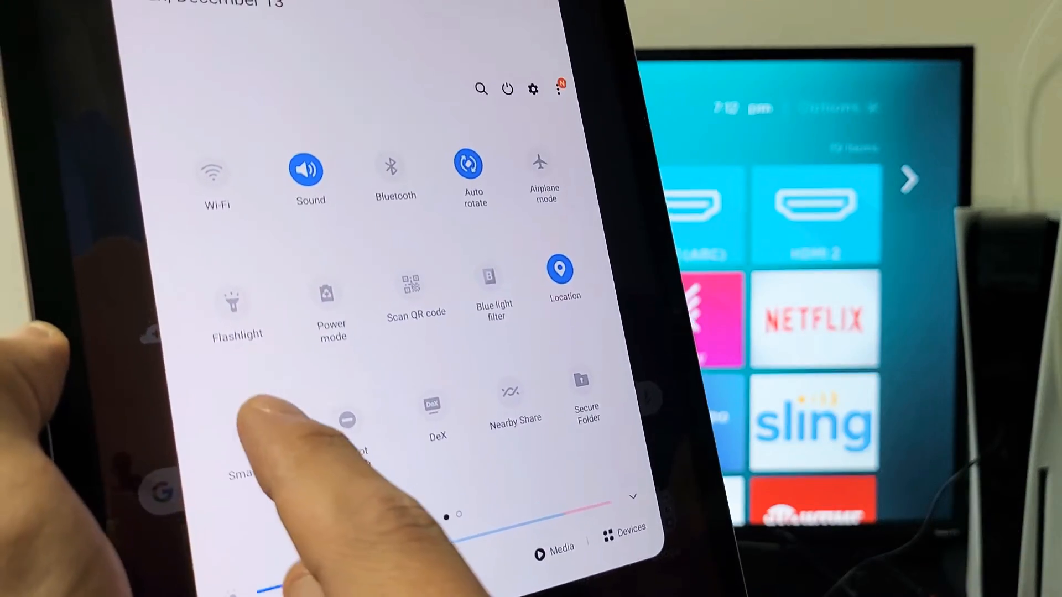
- Start Smart View and choose the Roku TV as the mirroring target
left_click(622, 529)
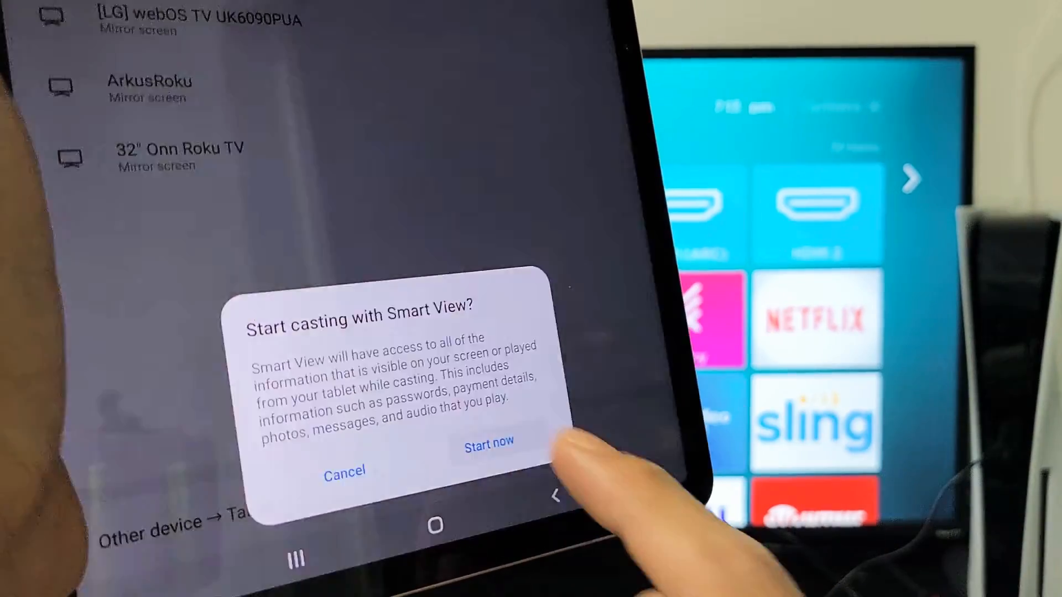
- Confirm Start now on the tablet, then accept the cast request on the Roku TV with a one-time Allow
left_click(488, 448)
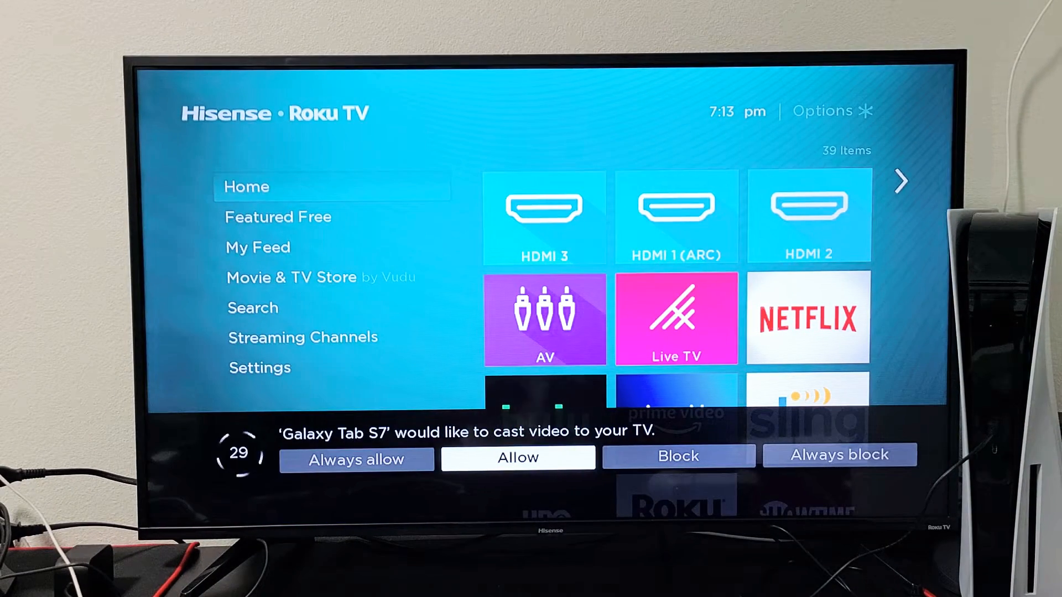
key("Left")
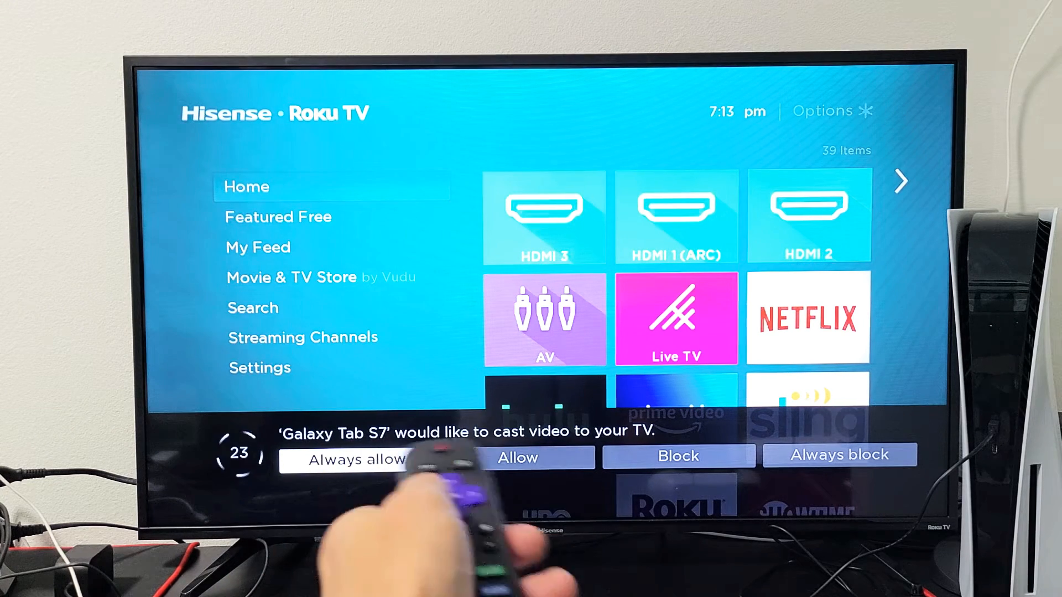
key("Right")
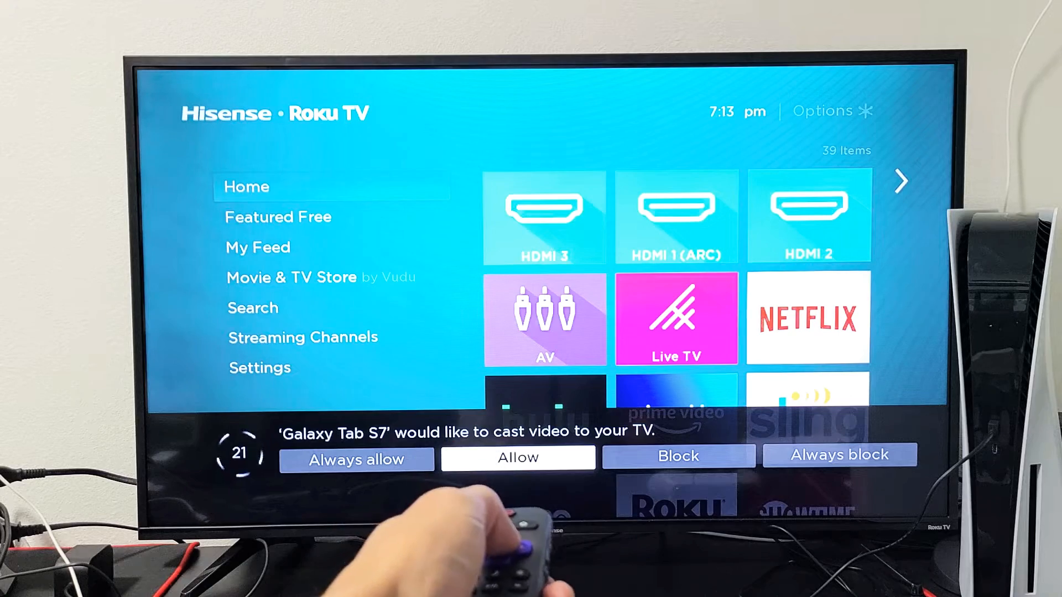
left_click(517, 454)
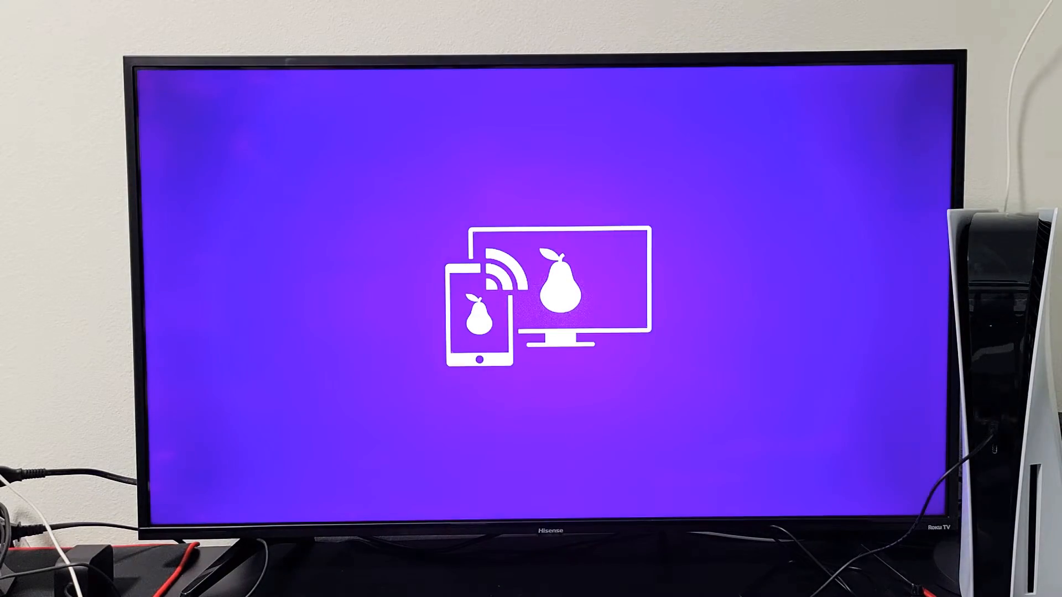